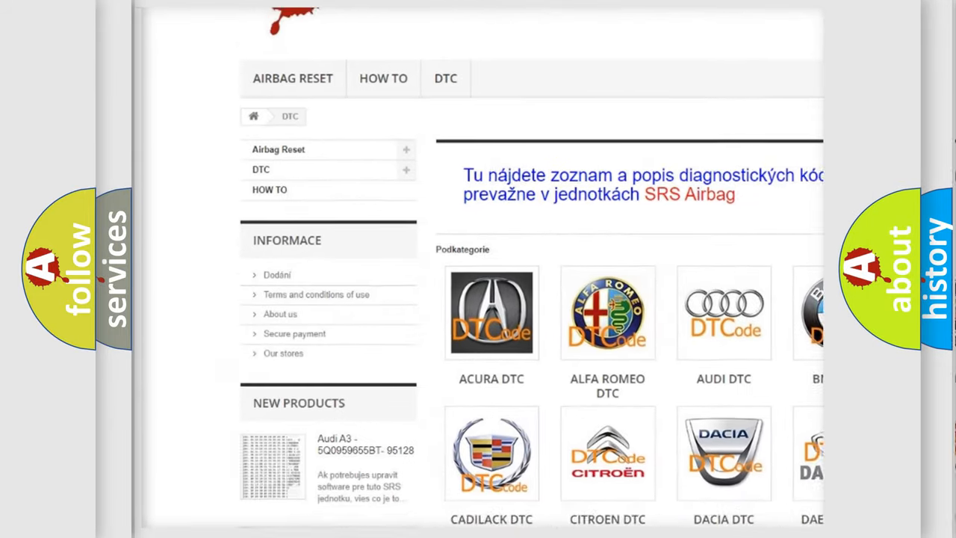
scroll(down, 3)
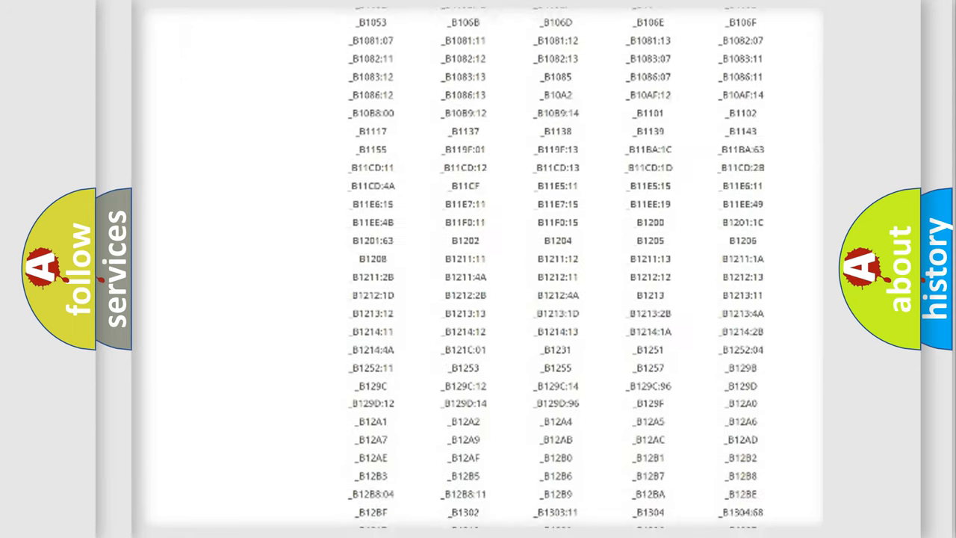
scroll(down, 3)
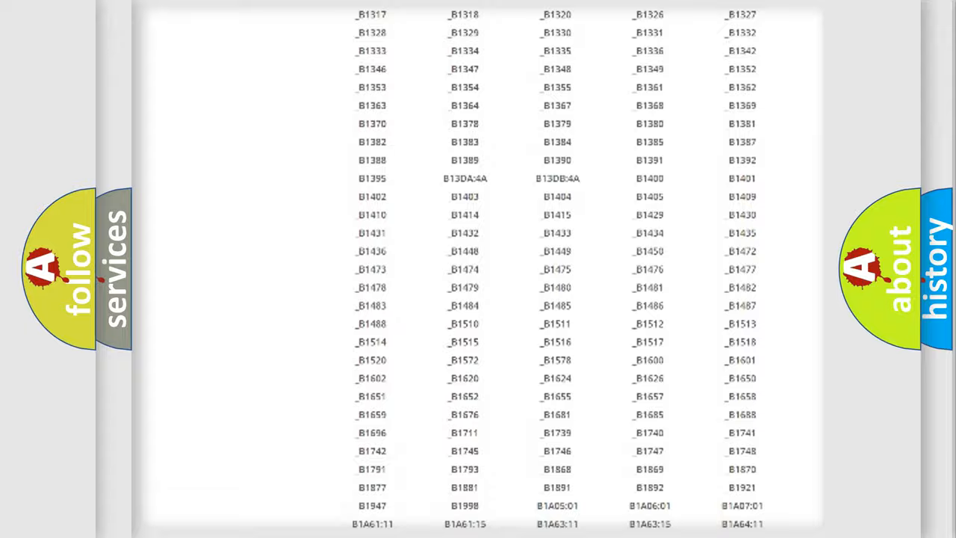
scroll(up, 3)
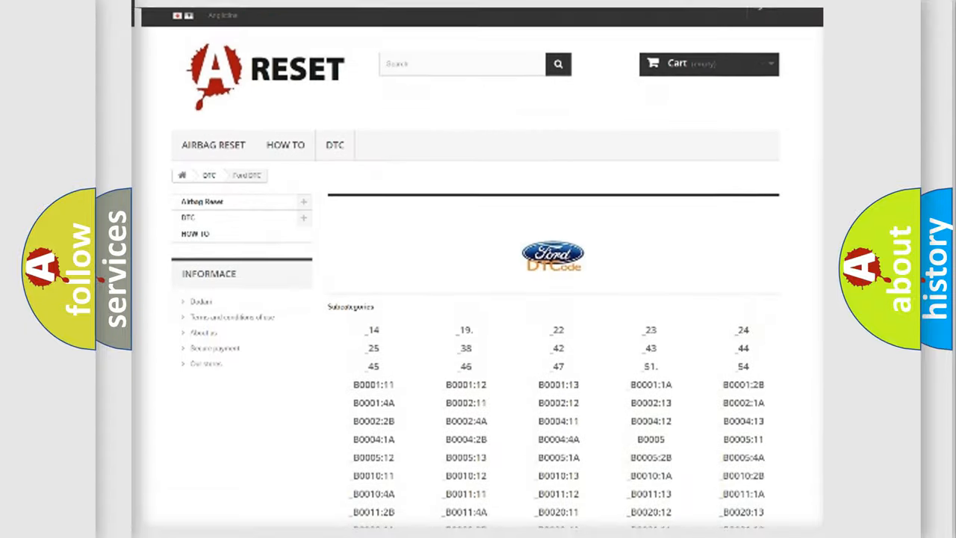